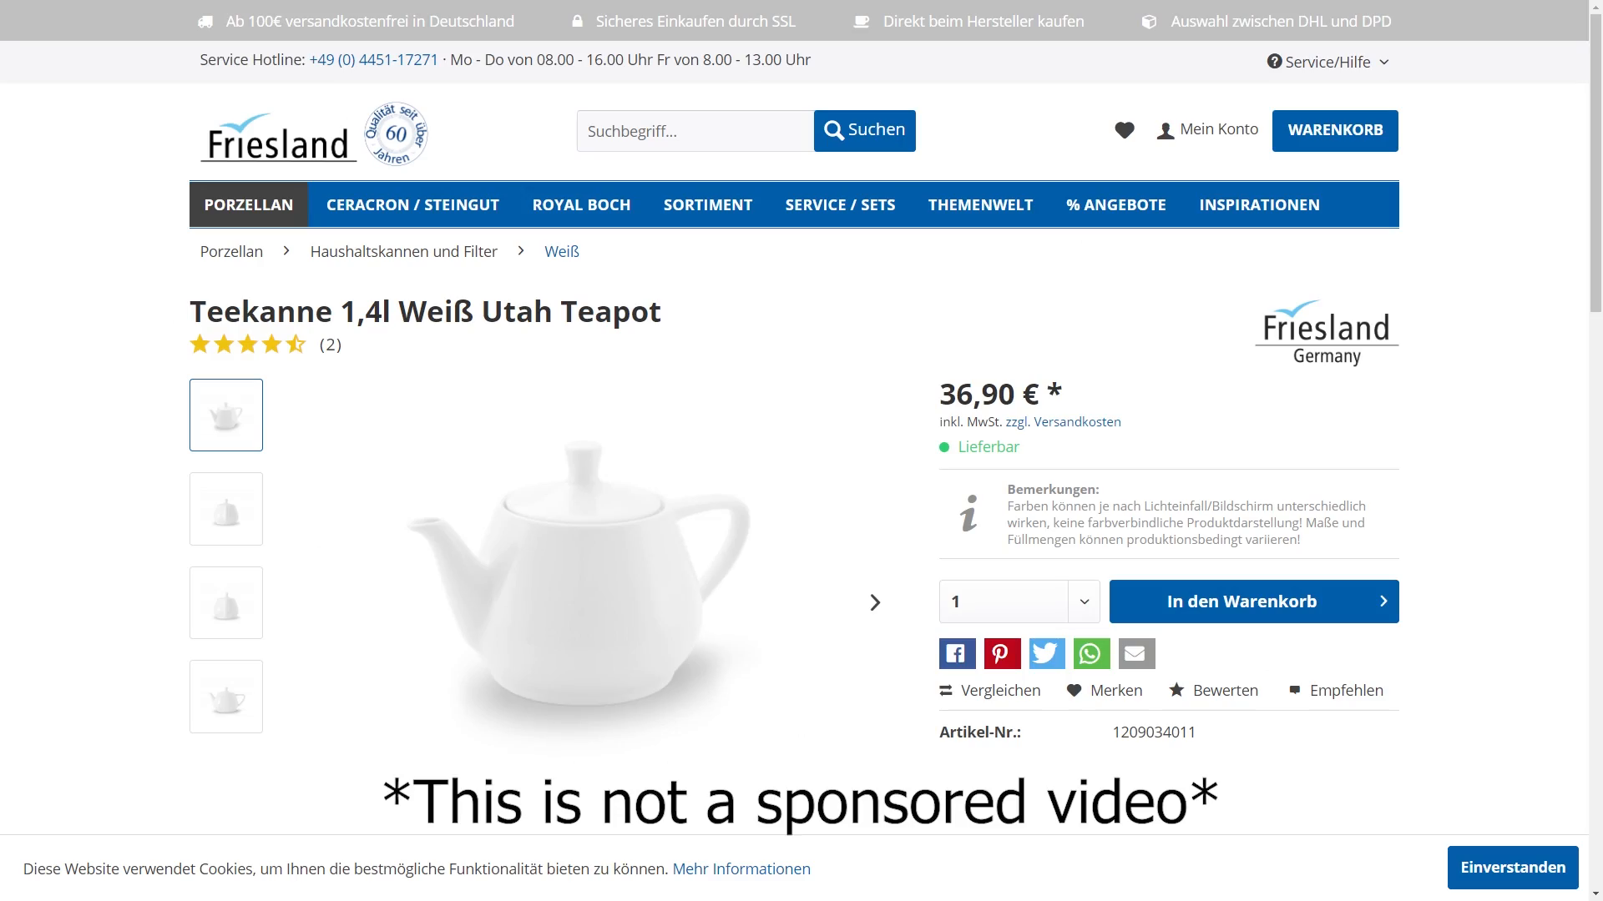
# - View the white Utah Teapot's front-view photo, then its side-view photo
pyautogui.click(225, 509)
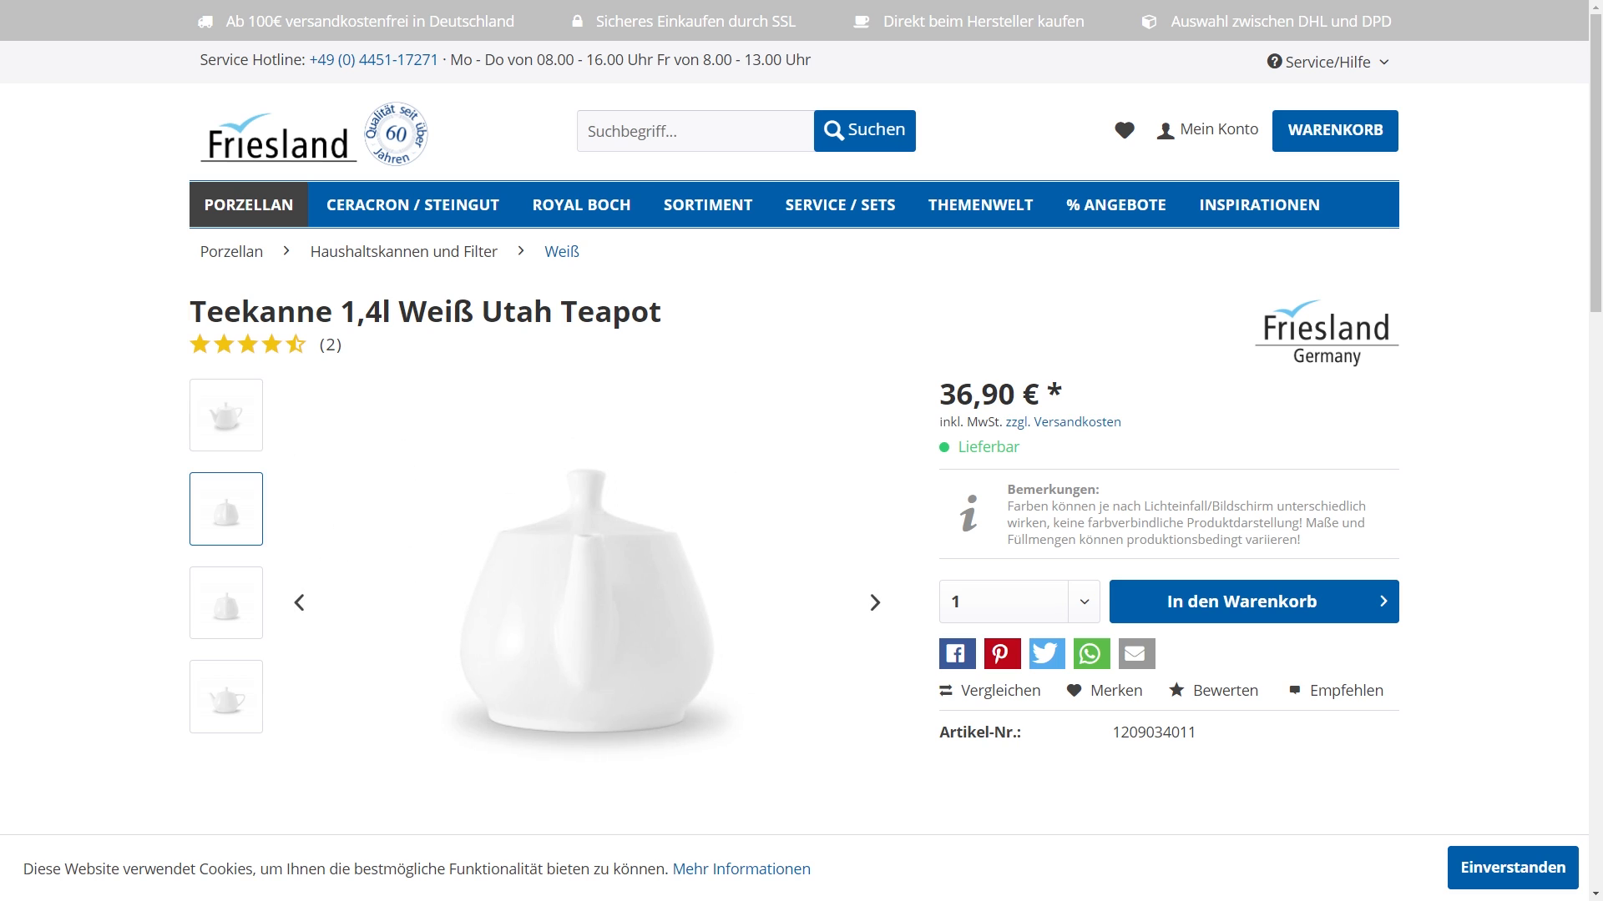
pyautogui.click(226, 696)
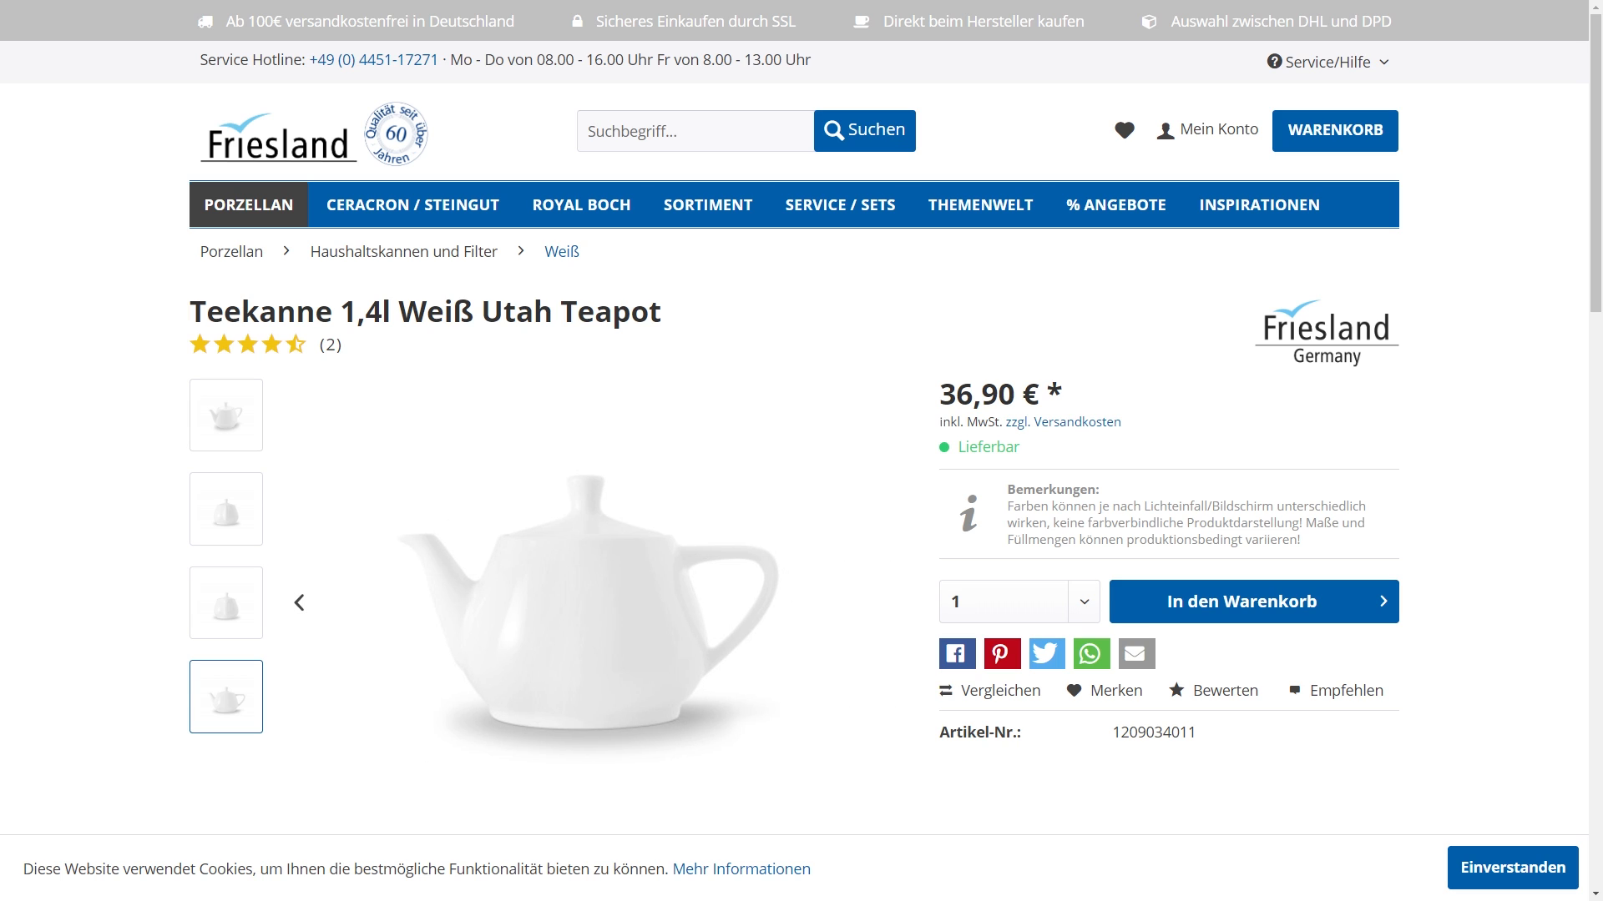